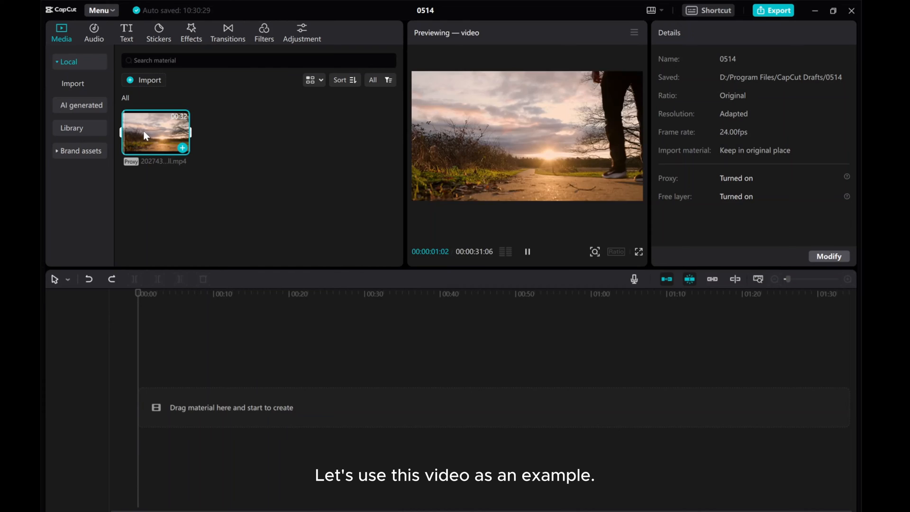
# Step: Add the sunset road clip to the timeline and bring up the text presets
pyautogui.moveTo(155, 132); pyautogui.dragTo(255, 406)
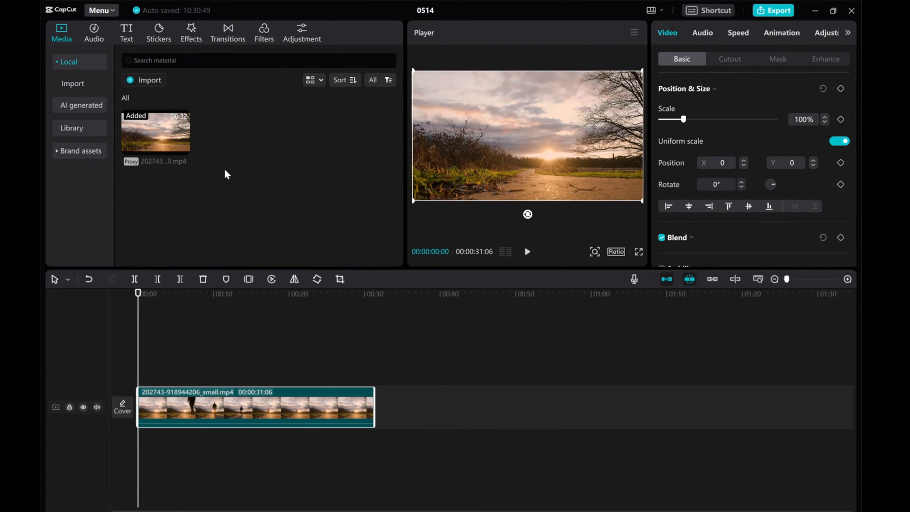
pyautogui.click(127, 33)
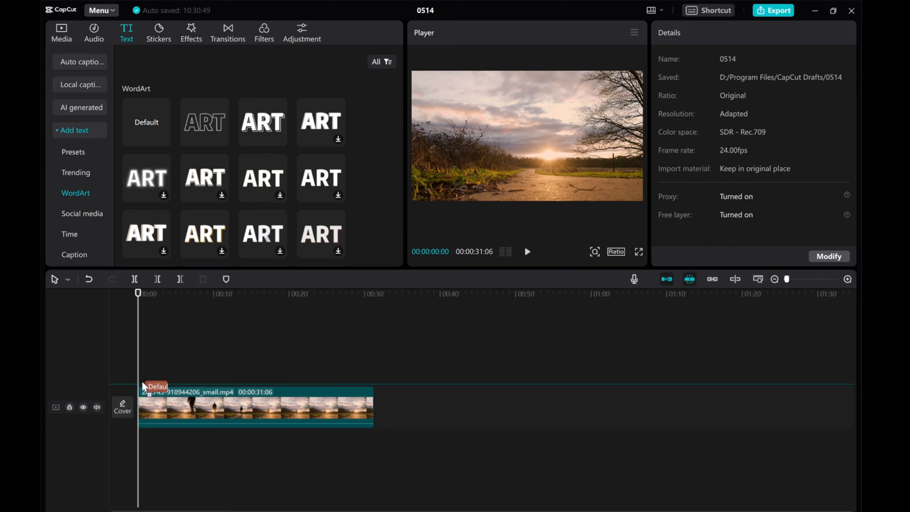
# Step: Add a default text clip reading 'Sunset' in the Bevan font
pyautogui.click(146, 121)
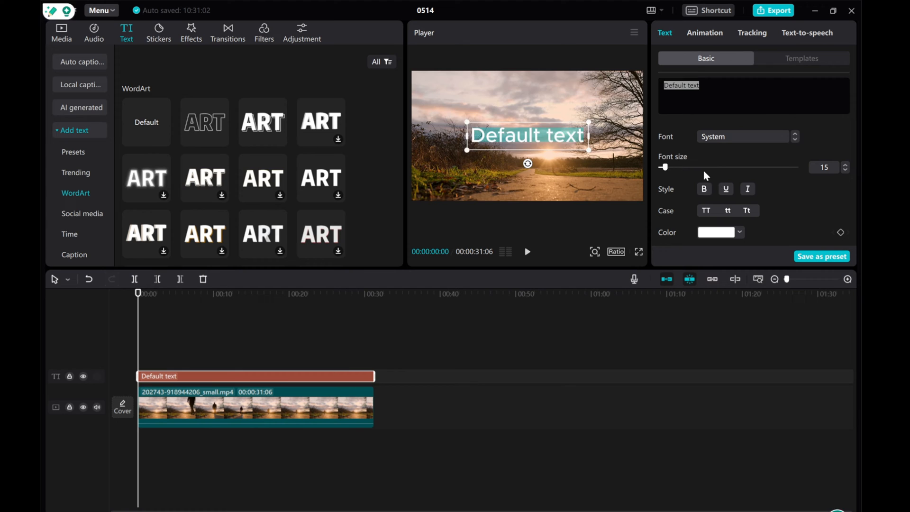
pyautogui.write('Sunset')
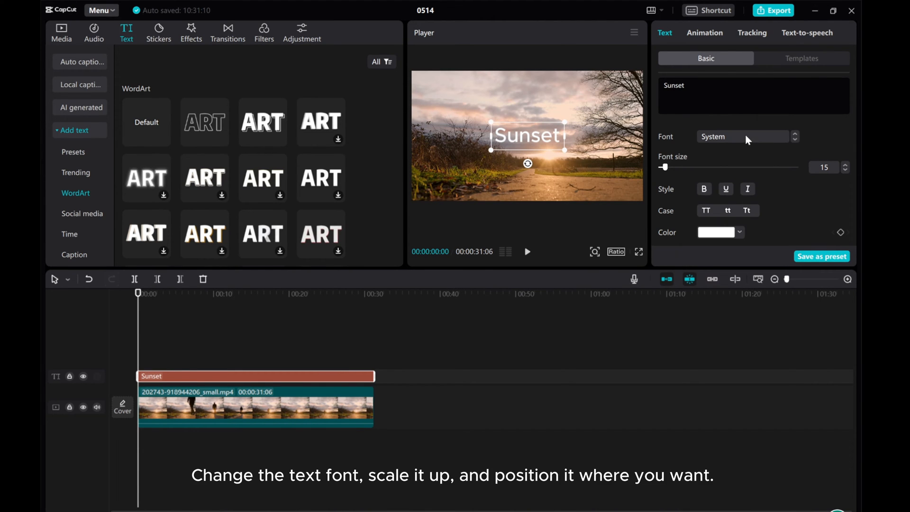
pyautogui.click(742, 137)
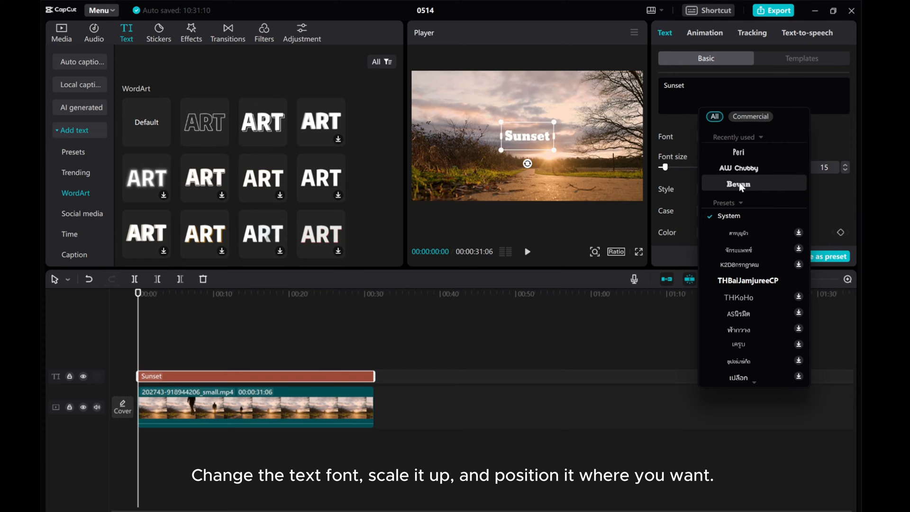
pyautogui.click(737, 184)
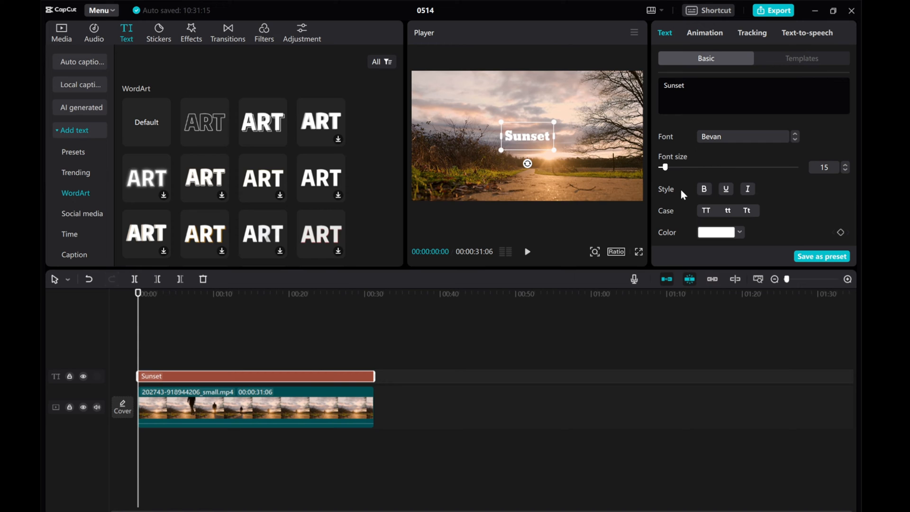
# Step: Enlarge the Sunset title to font size about 48 and move it upward
pyautogui.moveTo(662, 167); pyautogui.dragTo(667, 167)
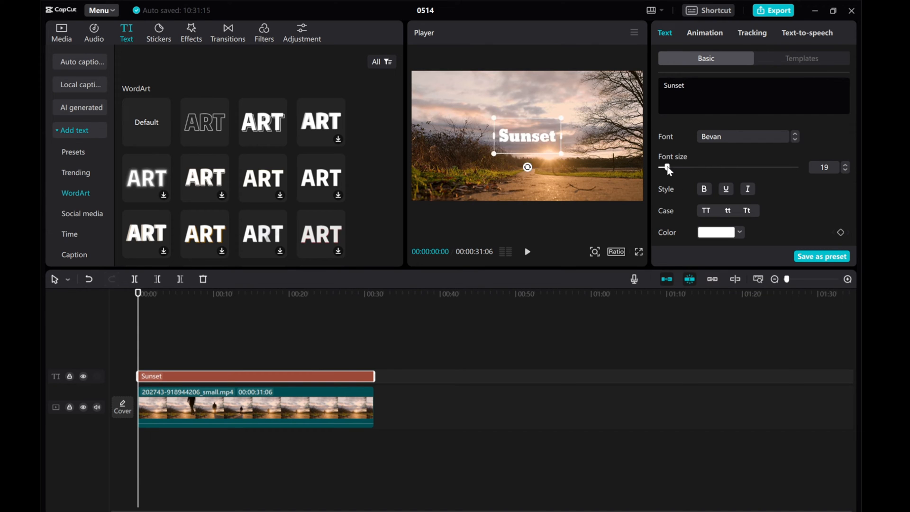
pyautogui.moveTo(663, 167); pyautogui.dragTo(679, 167)
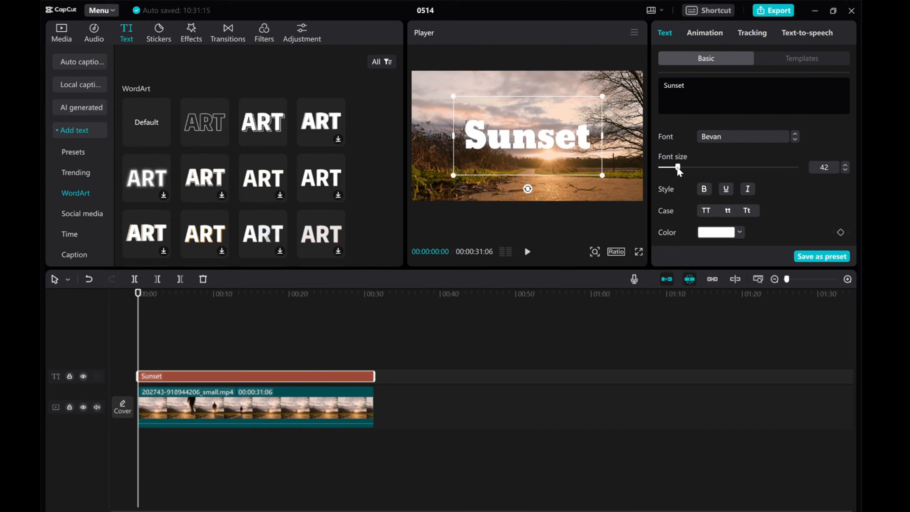
pyautogui.moveTo(677, 167); pyautogui.dragTo(682, 167)
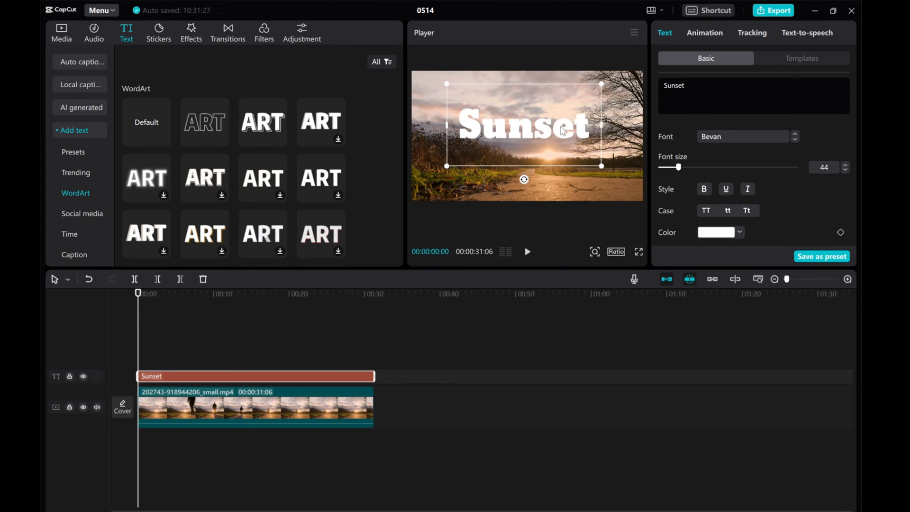
pyautogui.moveTo(677, 167); pyautogui.dragTo(682, 167)
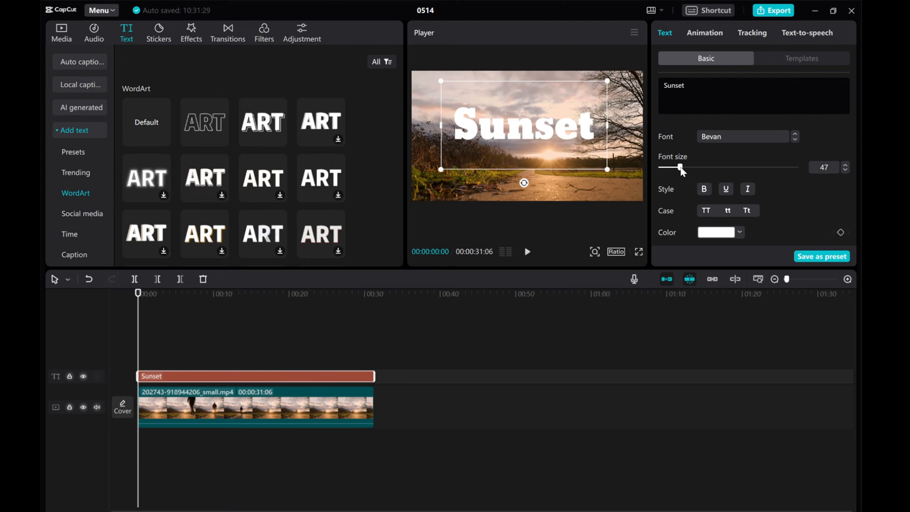
pyautogui.moveTo(680, 167); pyautogui.dragTo(684, 167)
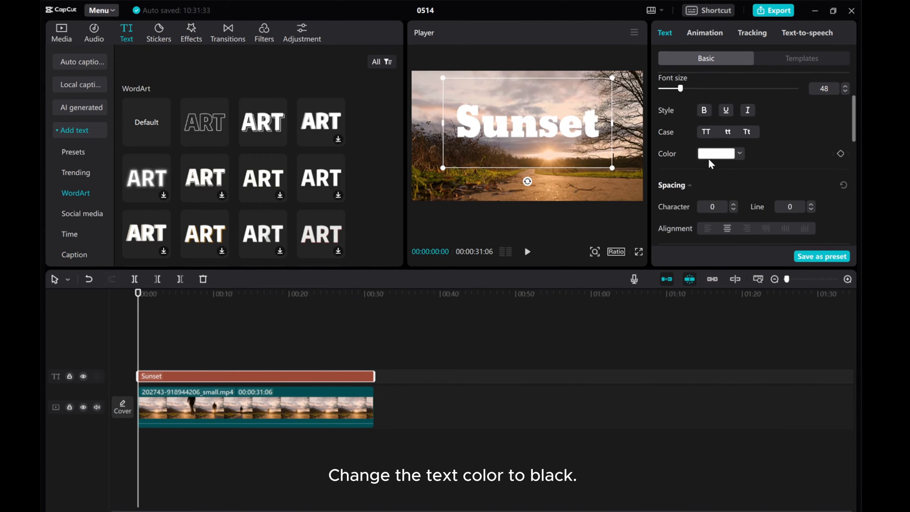
# Step: Make the Sunset title text black
pyautogui.click(716, 153)
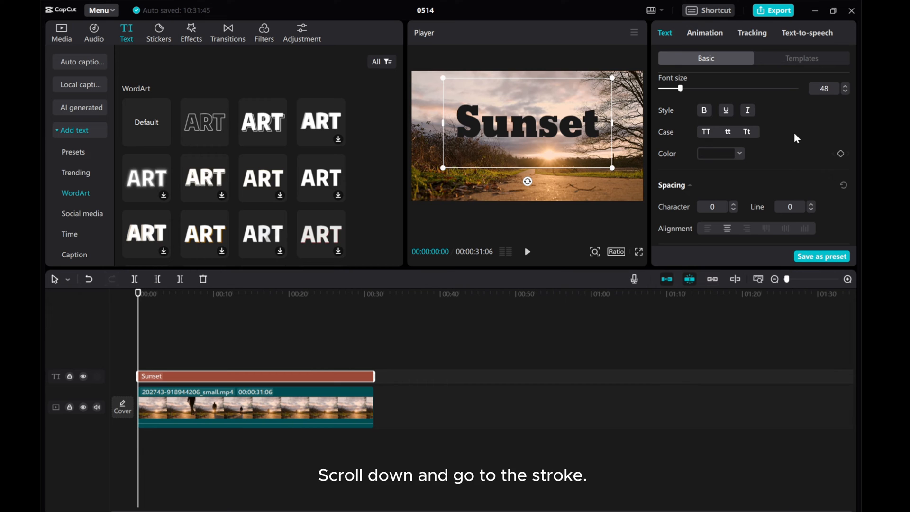
pyautogui.scroll(-3)
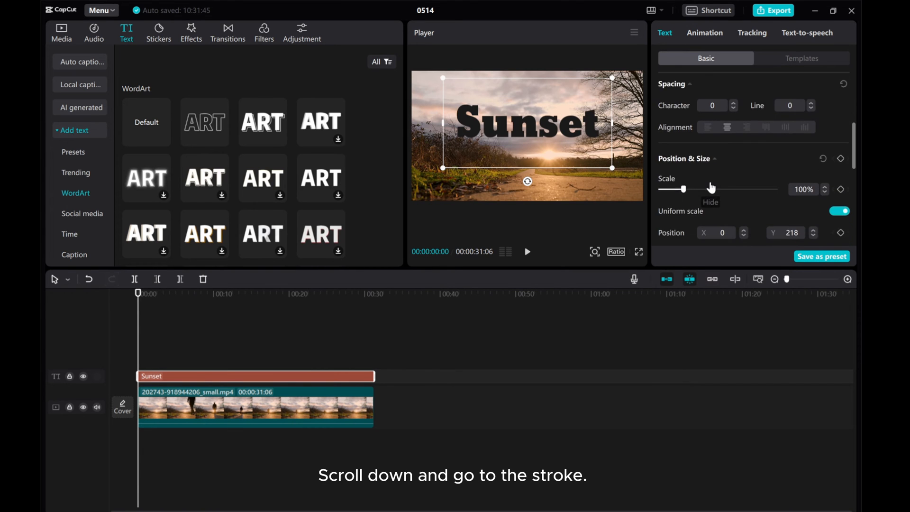
pyautogui.scroll(-3)
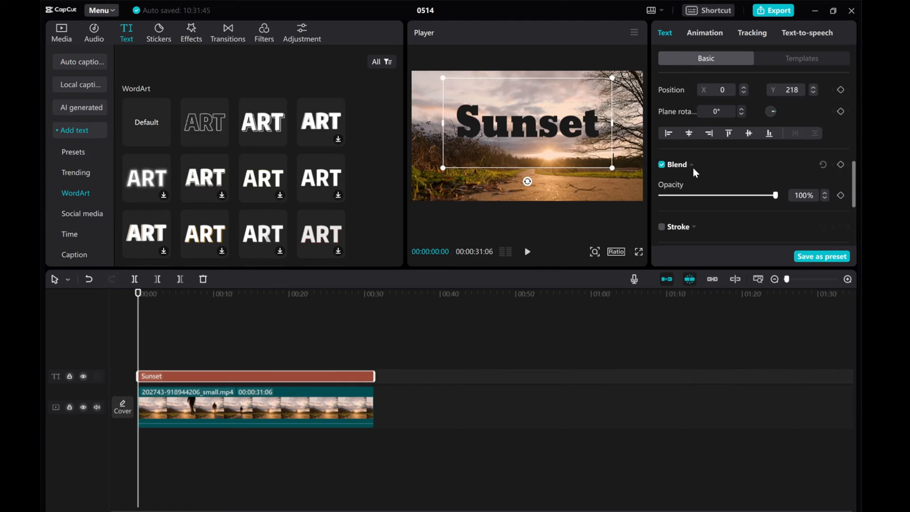
# Step: Enable a white stroke outline on the title with thickness around 37
pyautogui.click(662, 129)
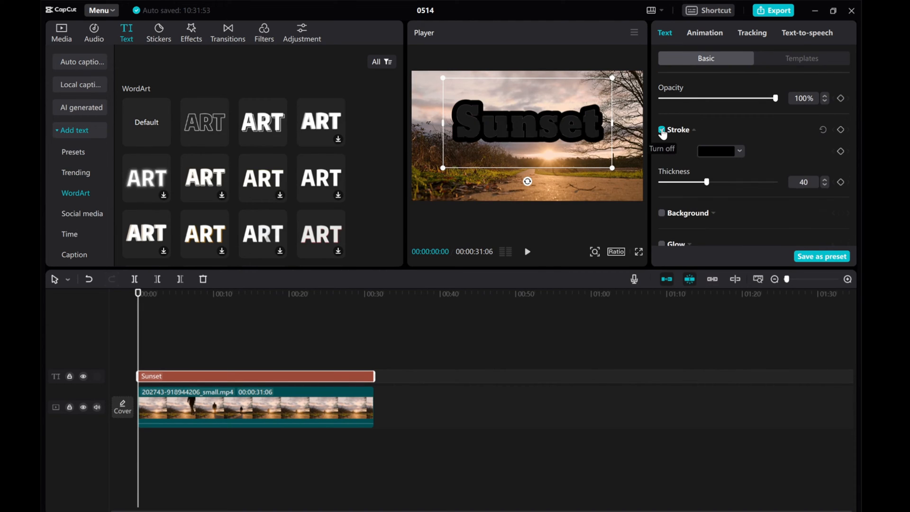
pyautogui.click(718, 151)
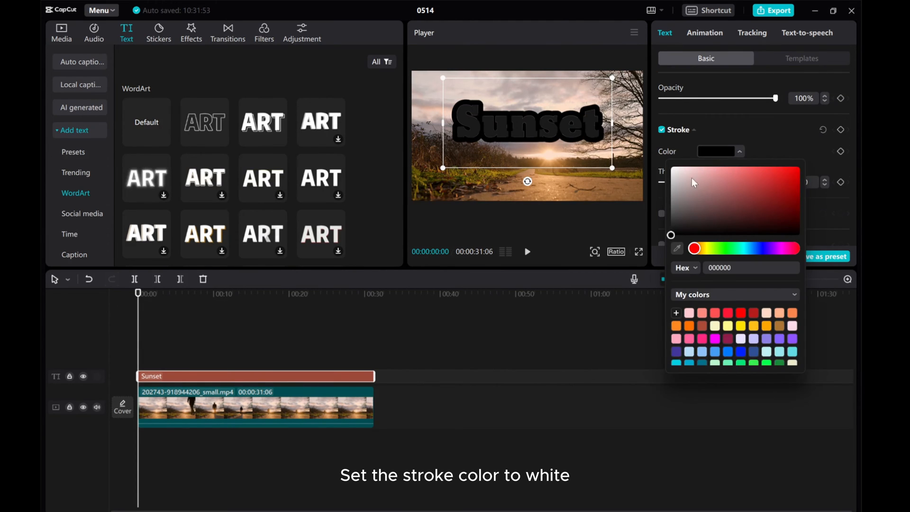
pyautogui.click(672, 173)
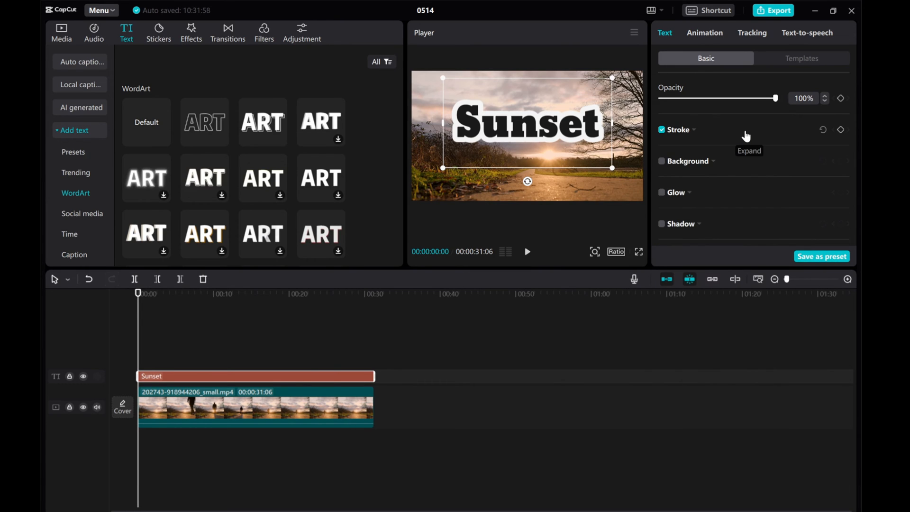
pyautogui.click(677, 129)
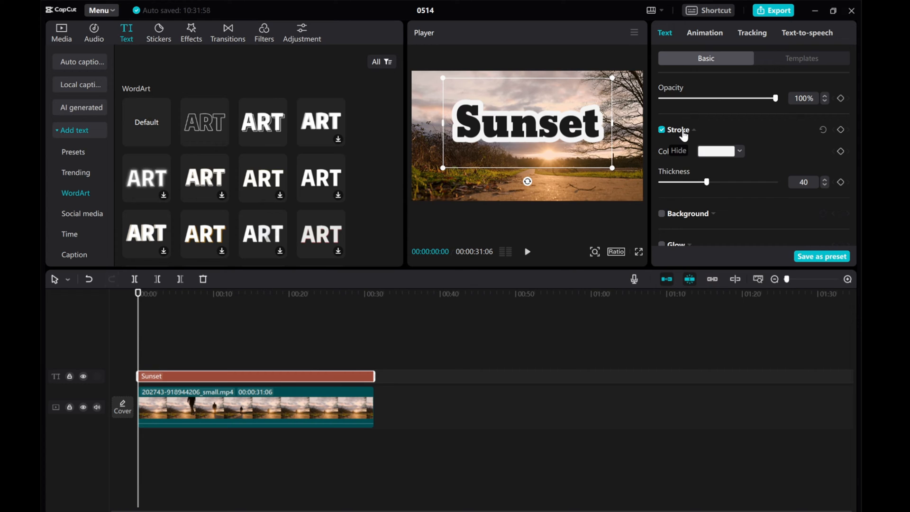
pyautogui.moveTo(710, 182); pyautogui.dragTo(699, 182)
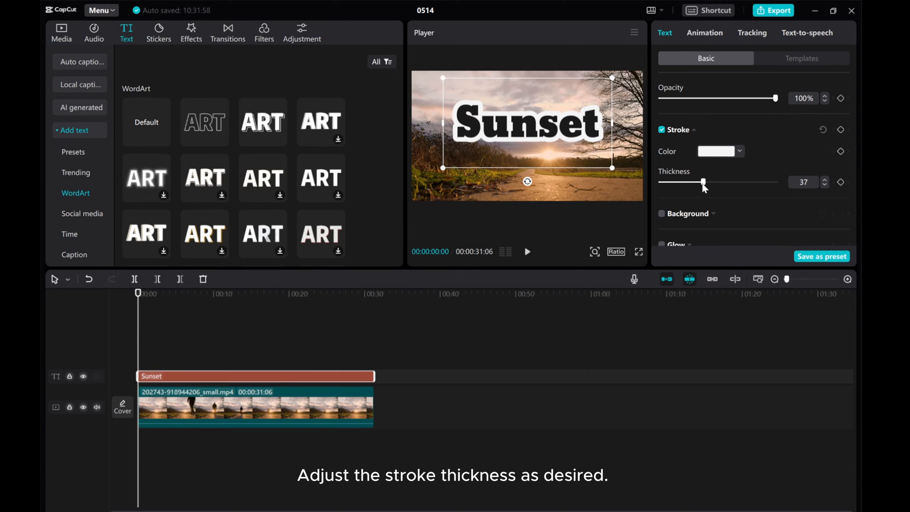
pyautogui.moveTo(702, 182); pyautogui.dragTo(688, 182)
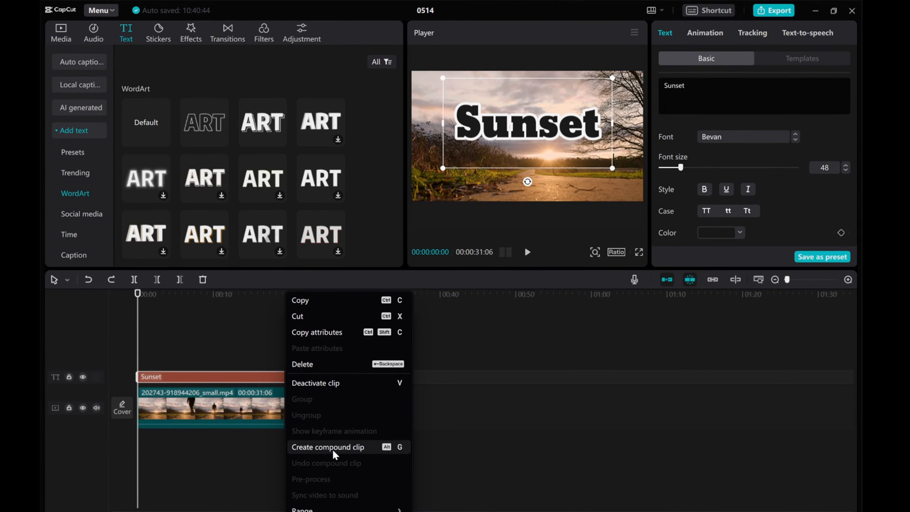
# Step: Trial a compound clip with Overlay blending, then revert to the standalone Sunset title
pyautogui.click(328, 447)
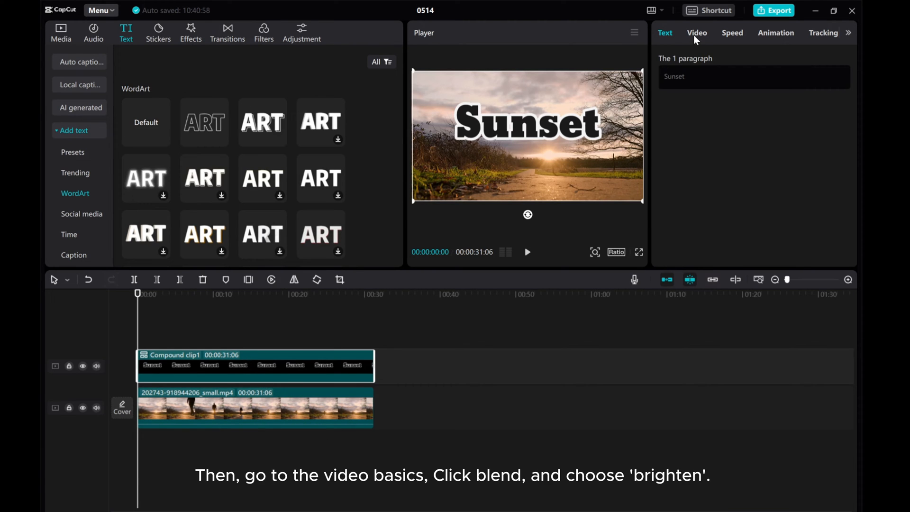
pyautogui.click(696, 33)
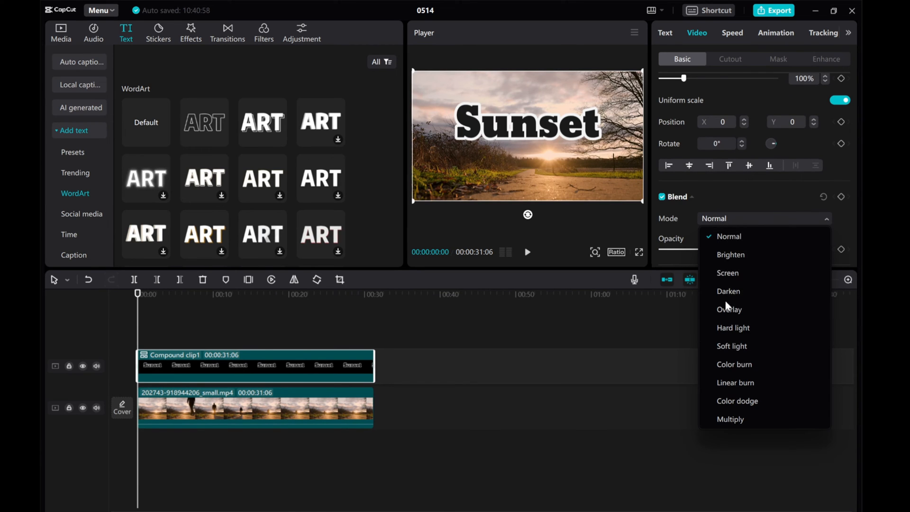
pyautogui.click(728, 308)
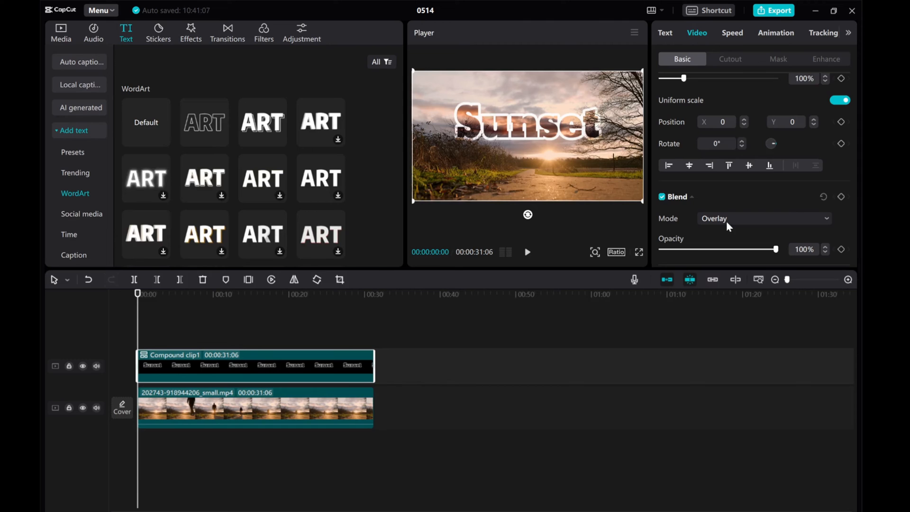
pyautogui.moveTo(154, 339)
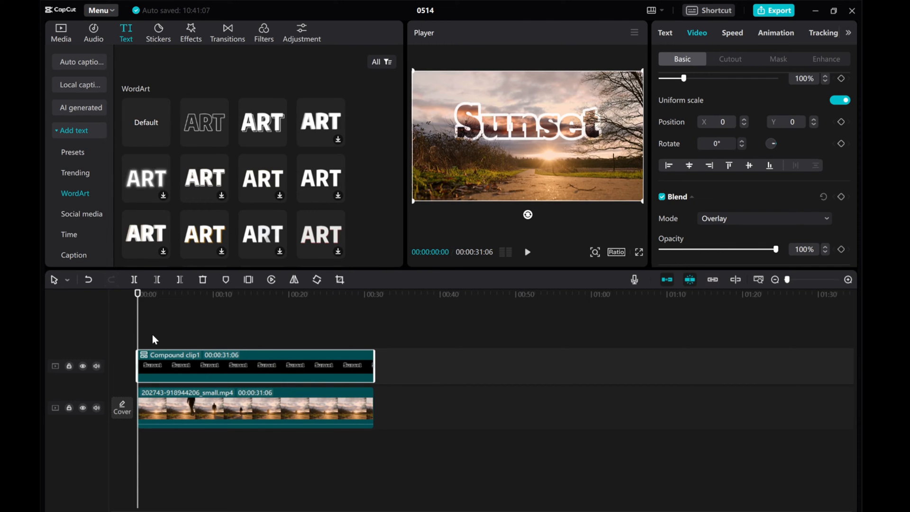
pyautogui.click(186, 293)
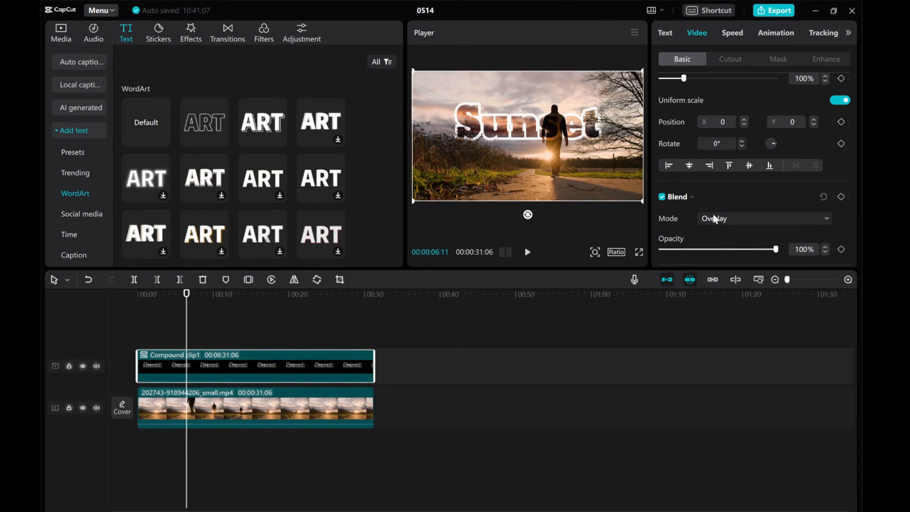
pyautogui.click(762, 218)
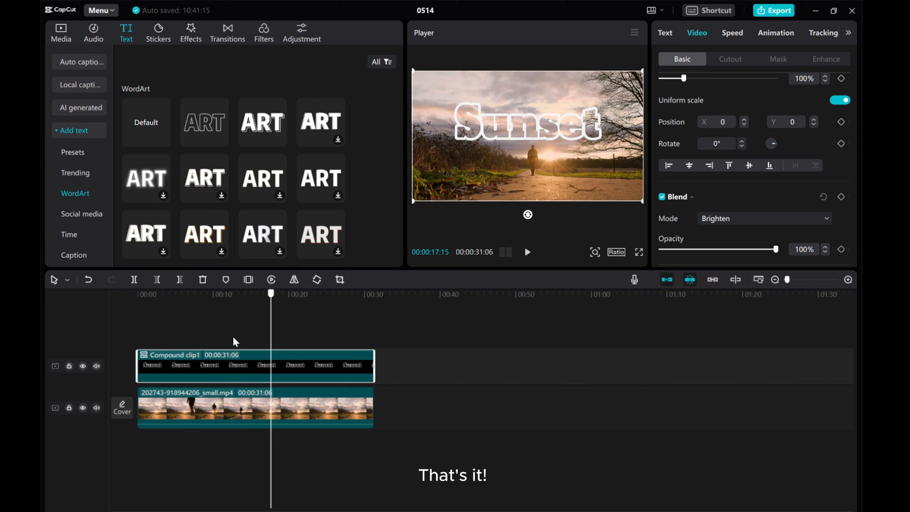
pyautogui.click(527, 252)
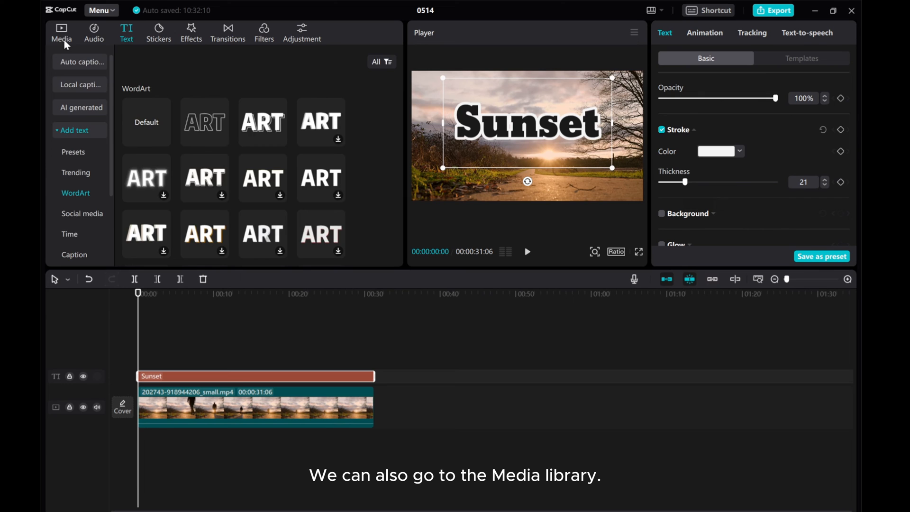
# Step: Add the black library background between title and video, extended to full length
pyautogui.click(61, 32)
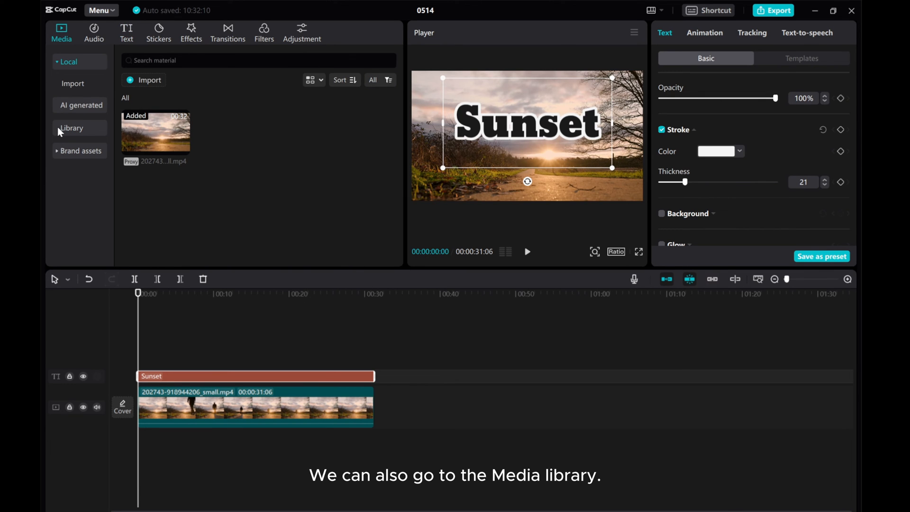
pyautogui.click(72, 128)
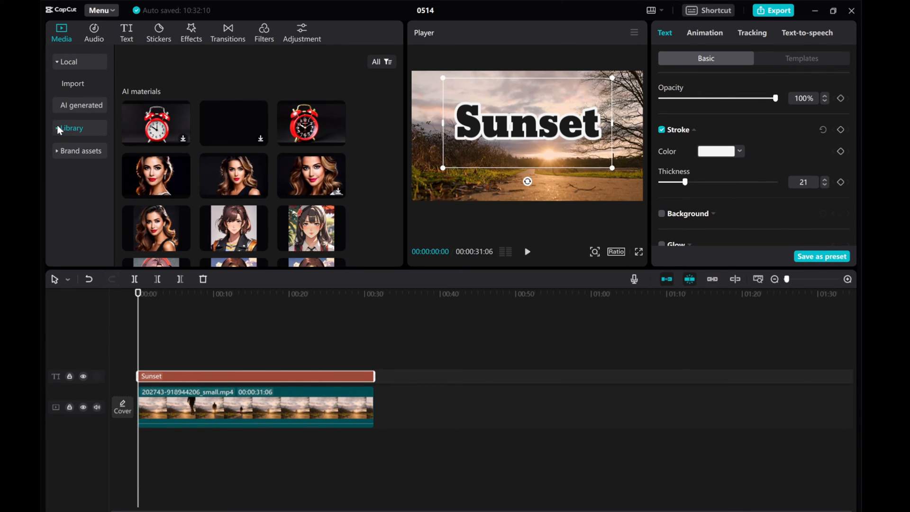
pyautogui.click(72, 128)
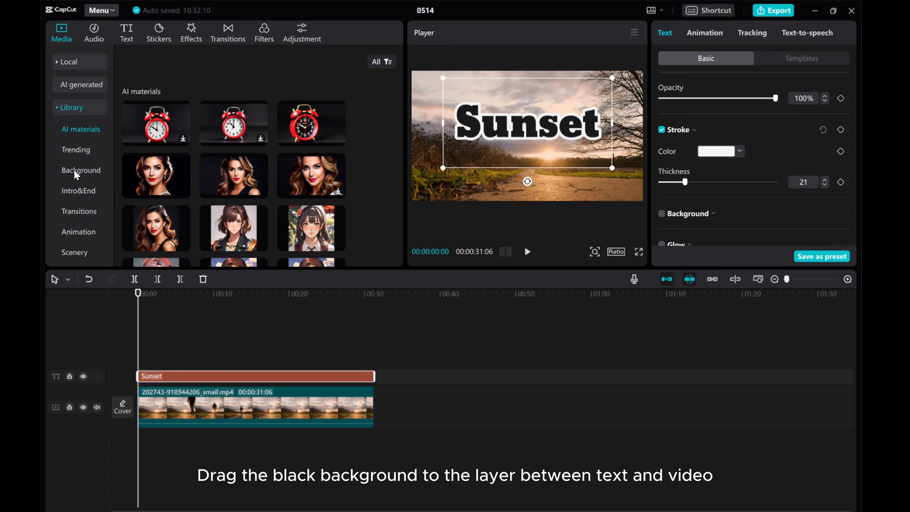
pyautogui.click(81, 170)
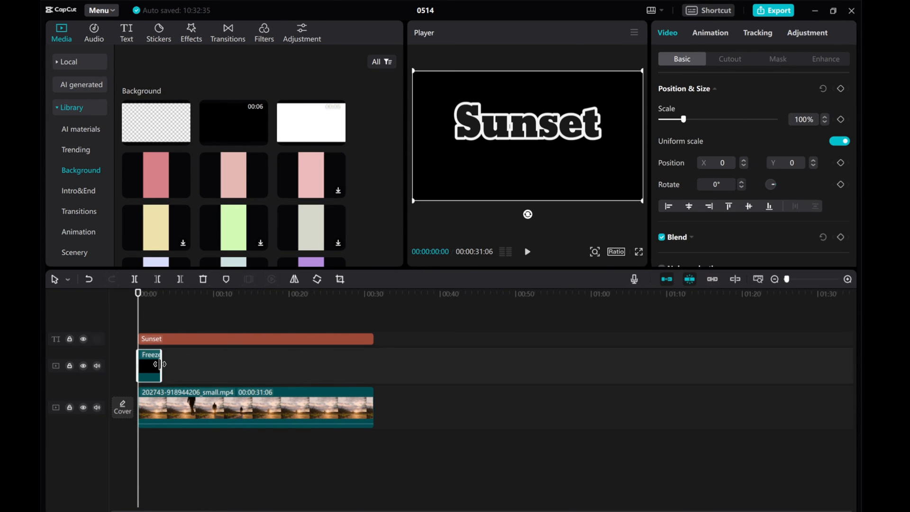
pyautogui.moveTo(165, 364); pyautogui.dragTo(371, 377)
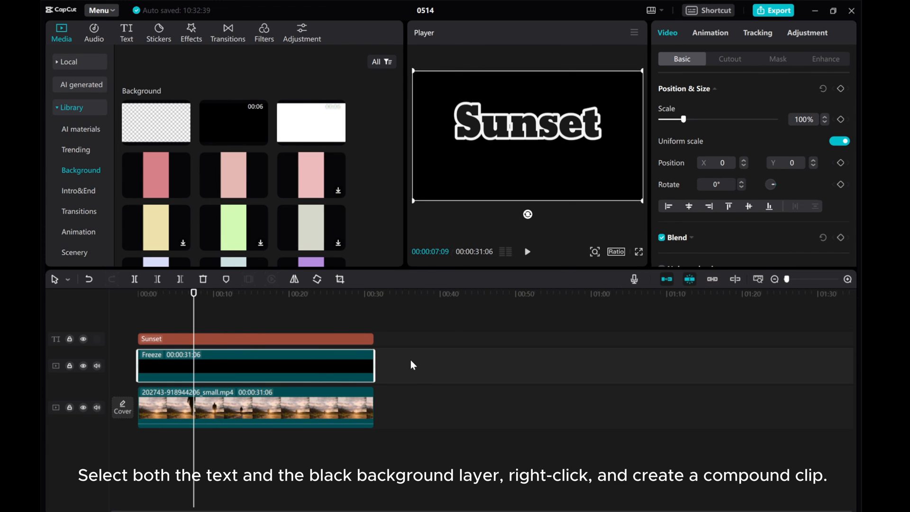
# Step: Merge the Sunset title and black background into Compound clip1
pyautogui.click(255, 339)
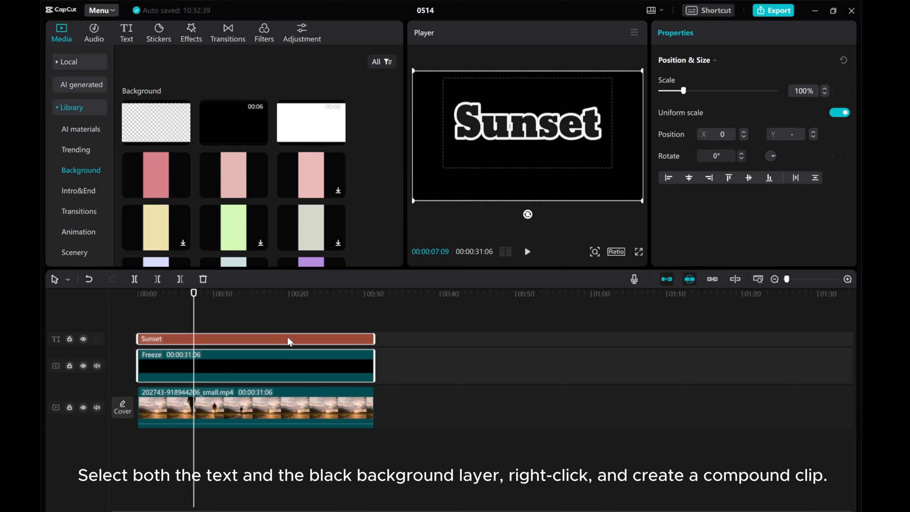
pyautogui.rightClick(289, 342)
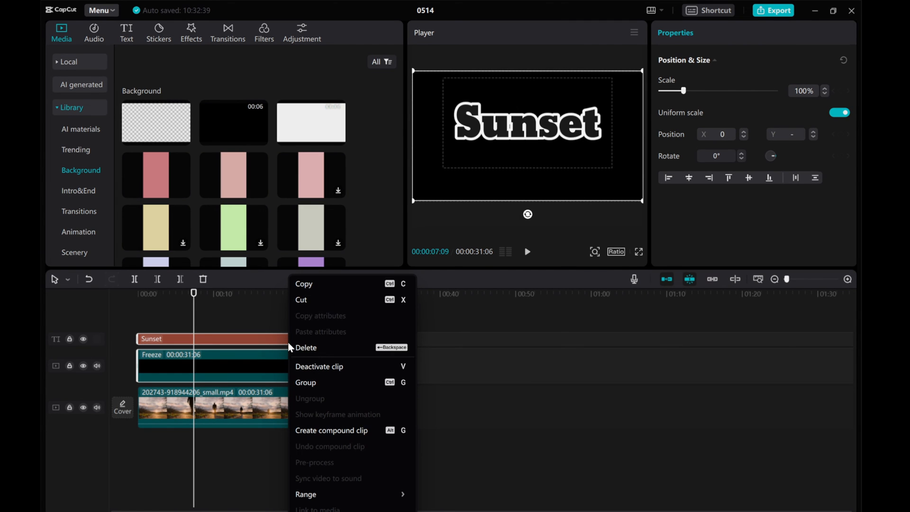
pyautogui.click(331, 430)
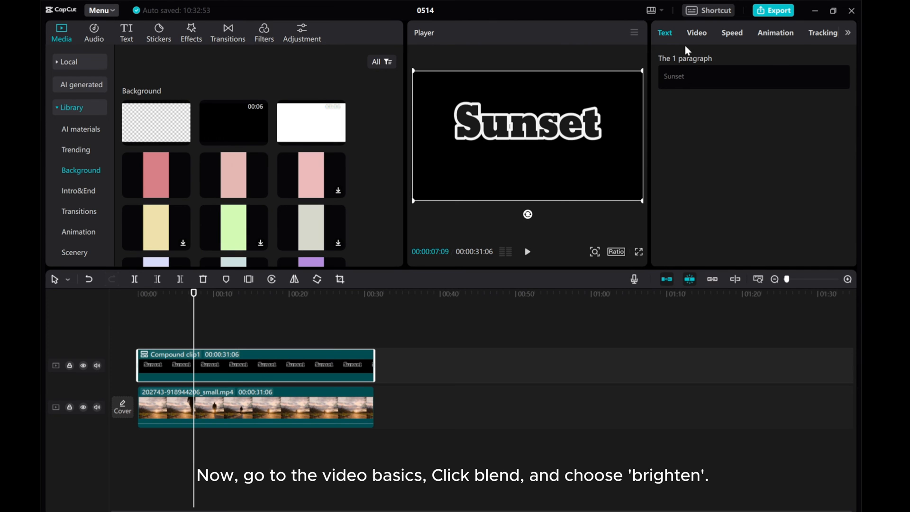
# Step: Set the compound clip's blend mode to Brighten in its video settings
pyautogui.click(695, 33)
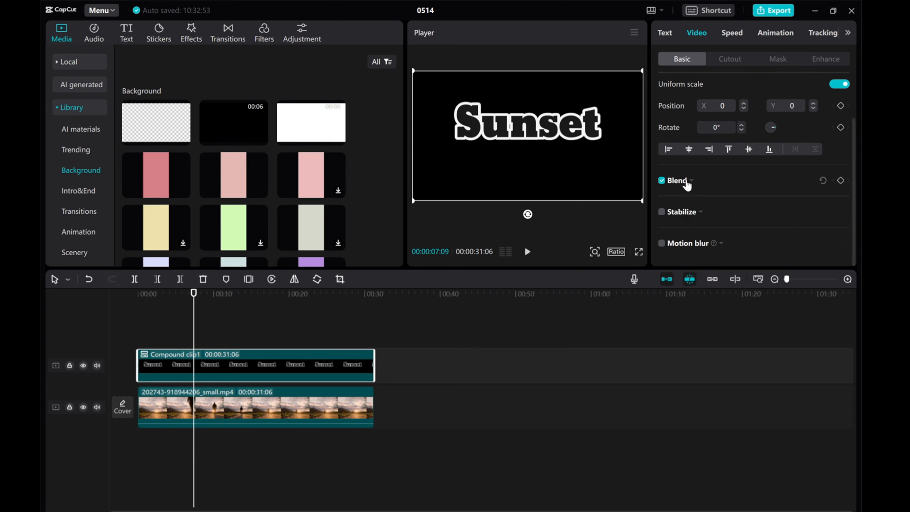
pyautogui.click(762, 202)
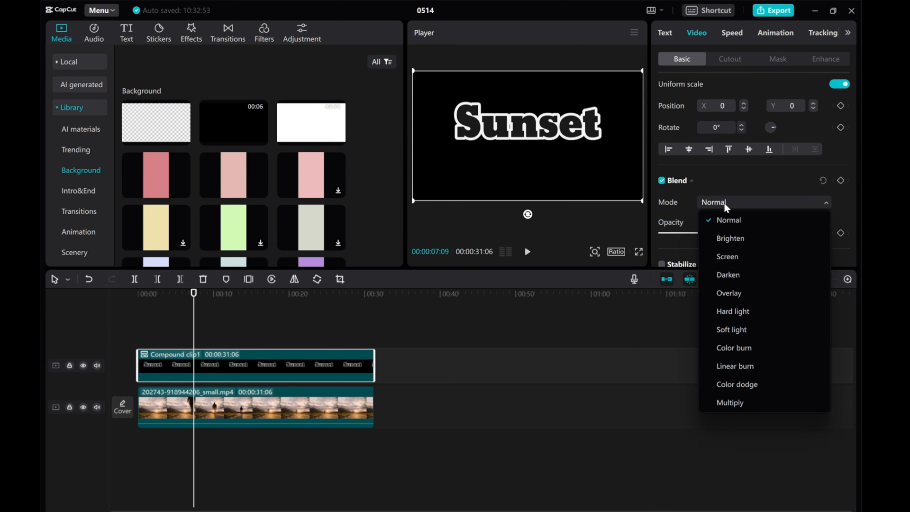
pyautogui.click(729, 238)
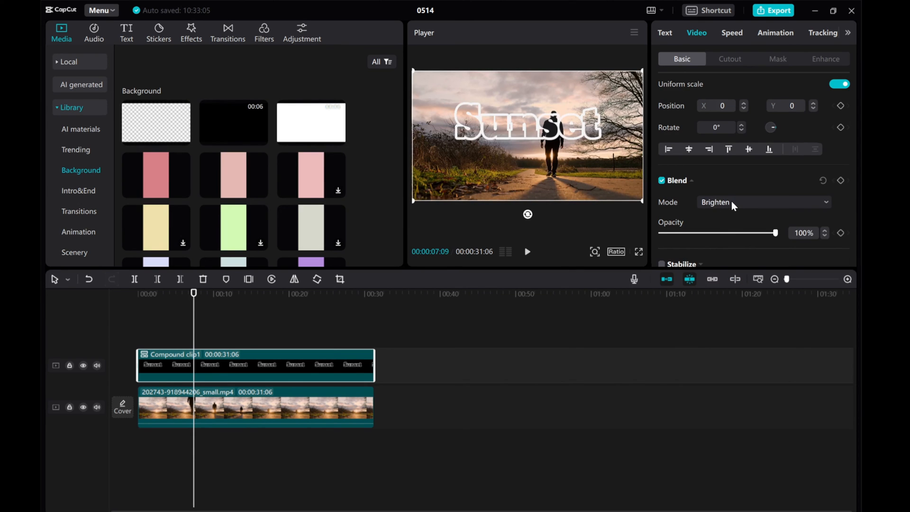
pyautogui.moveTo(192, 326)
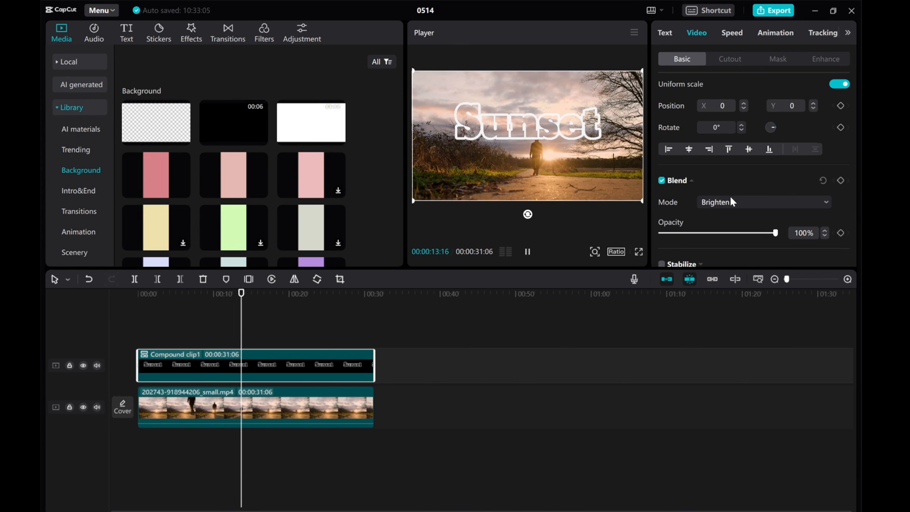
# Step: Try Screen and Darken blends, then choose Overlay and play the preview
pyautogui.click(763, 202)
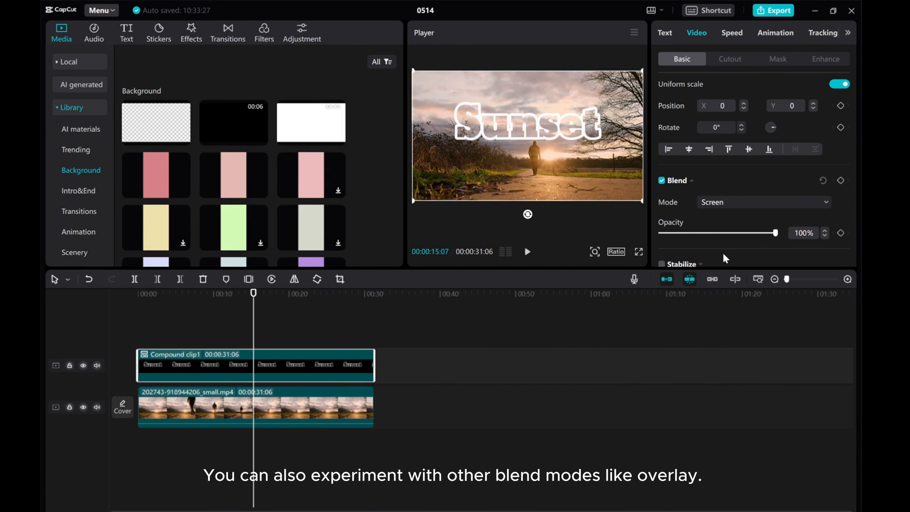
pyautogui.click(763, 202)
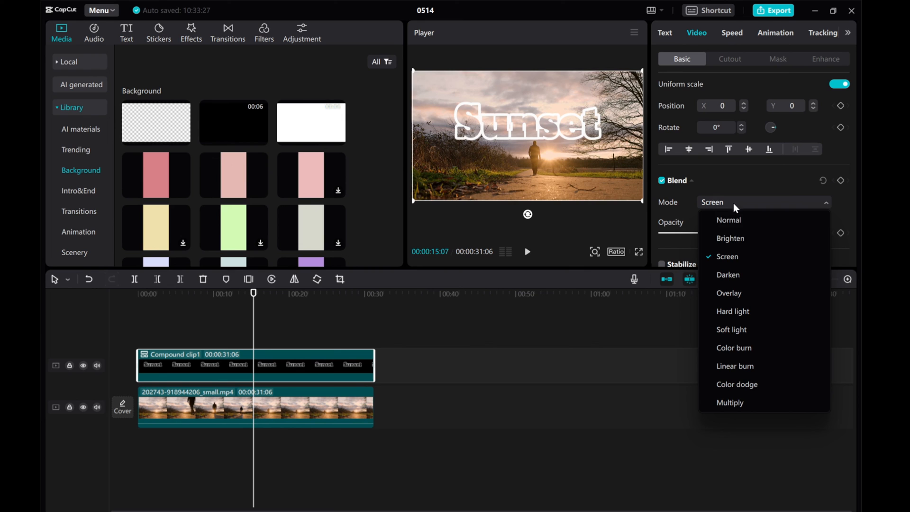
pyautogui.click(727, 274)
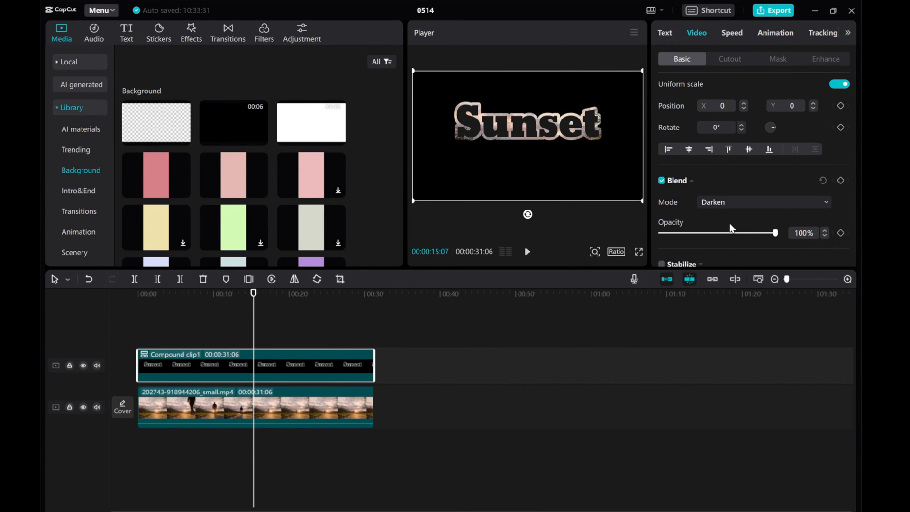
pyautogui.click(762, 201)
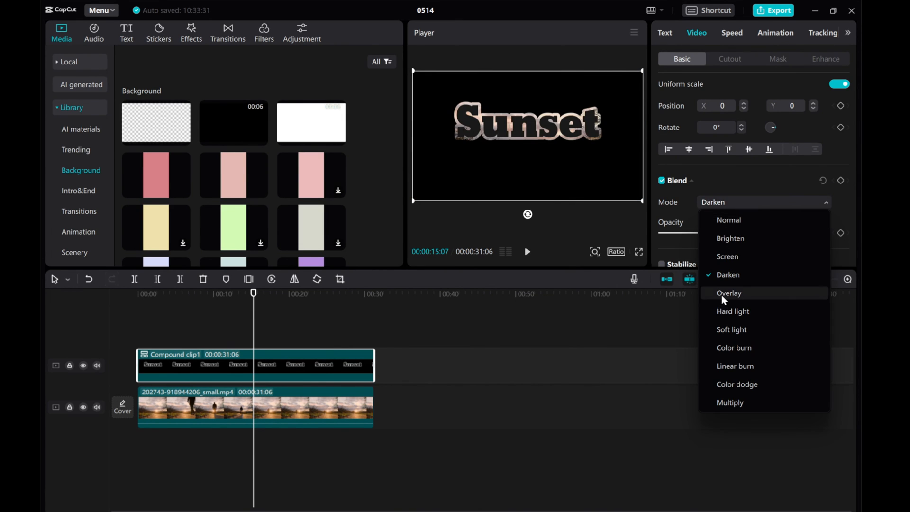
pyautogui.click(728, 293)
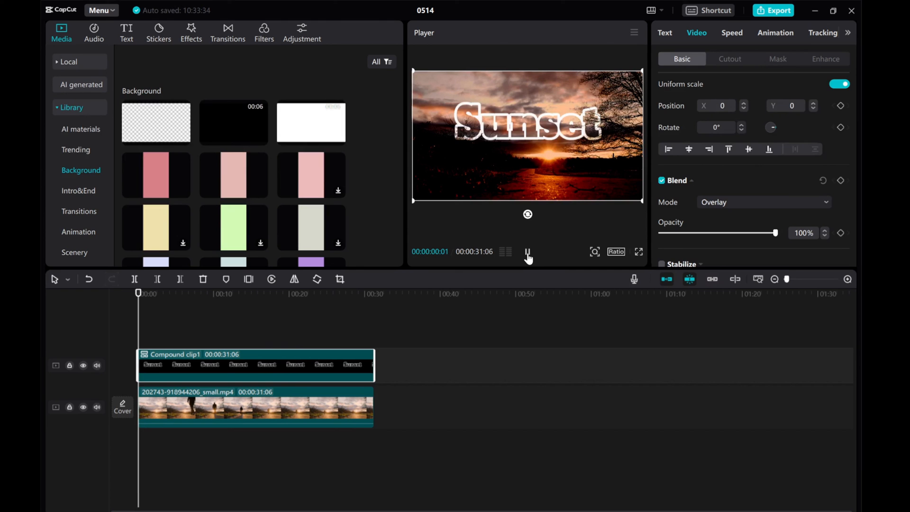
pyautogui.click(527, 254)
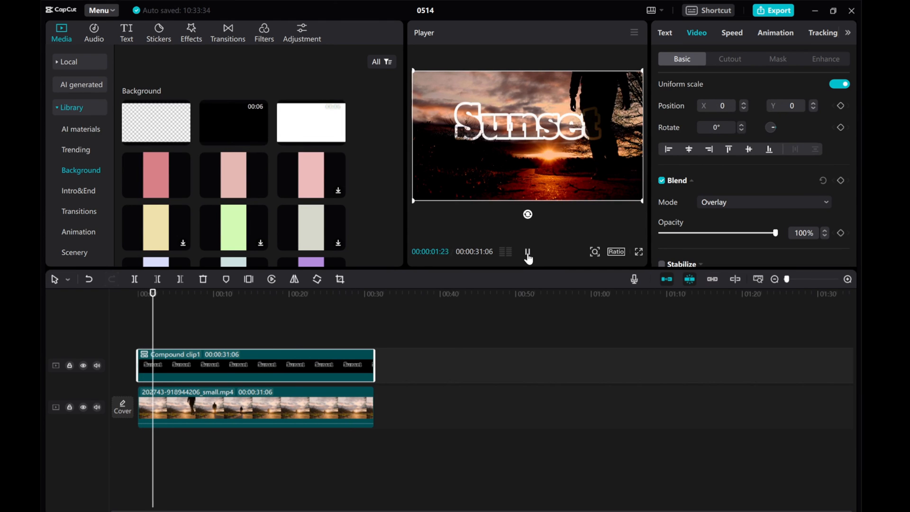